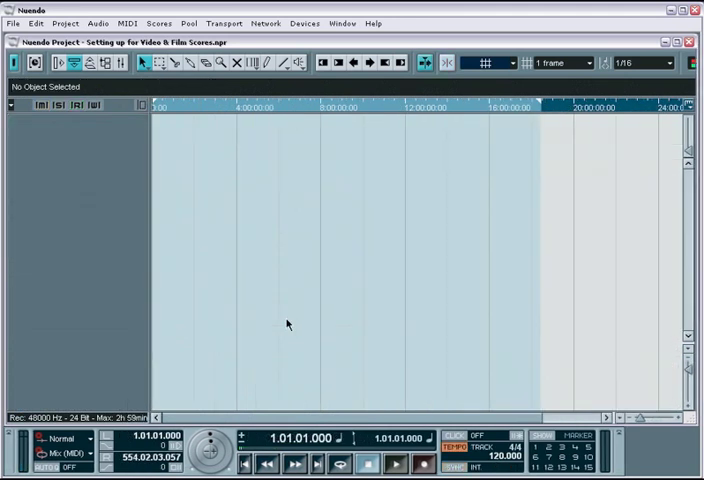
Review the File > Import video options, then bring up the Project menu.
left_click(12, 16)
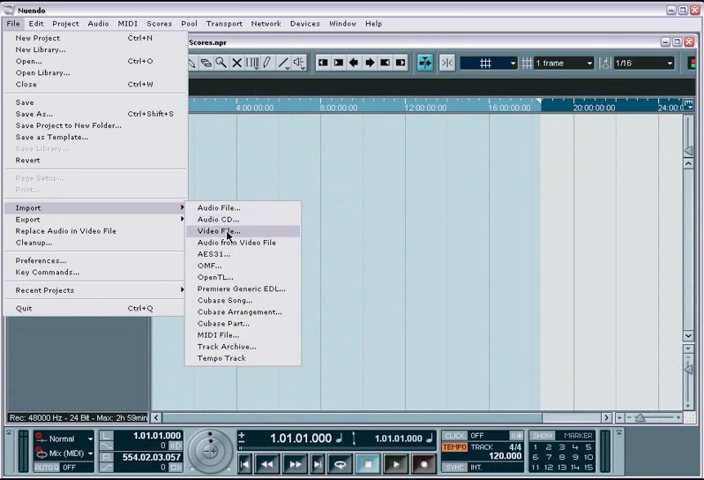
left_click(72, 18)
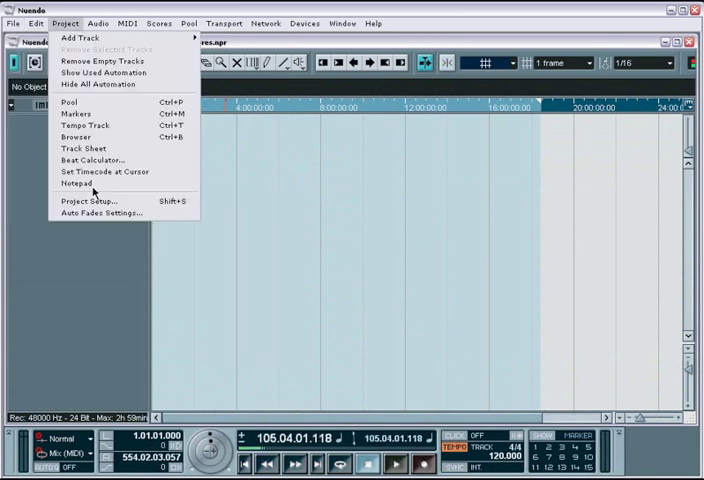
Show Project Setup with its 29.97 fps frame rate, start time and display format.
left_click(88, 200)
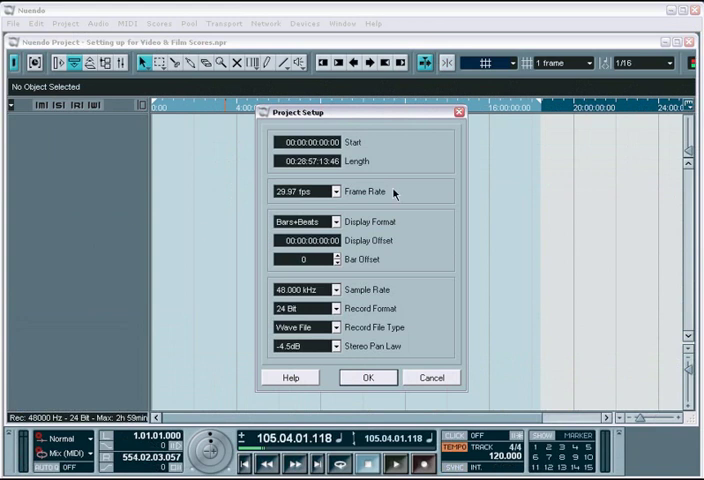
mouse_move(410, 252)
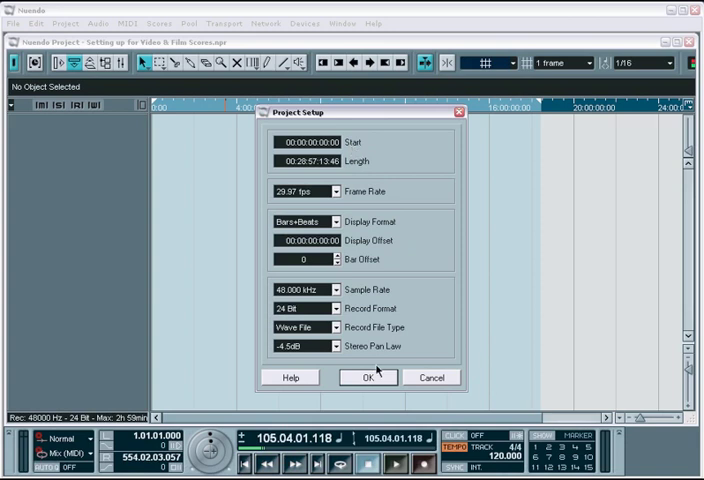
Confirm project settings and import LOTF.avi as a thumbnail video track via All Types.
left_click(14, 24)
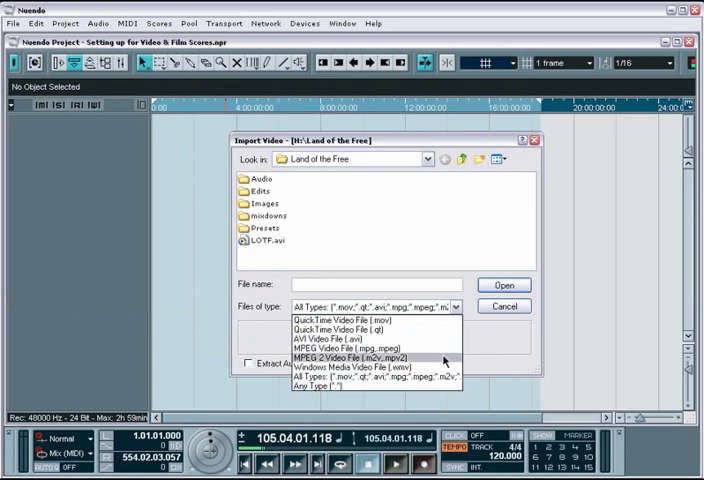
mouse_move(442, 368)
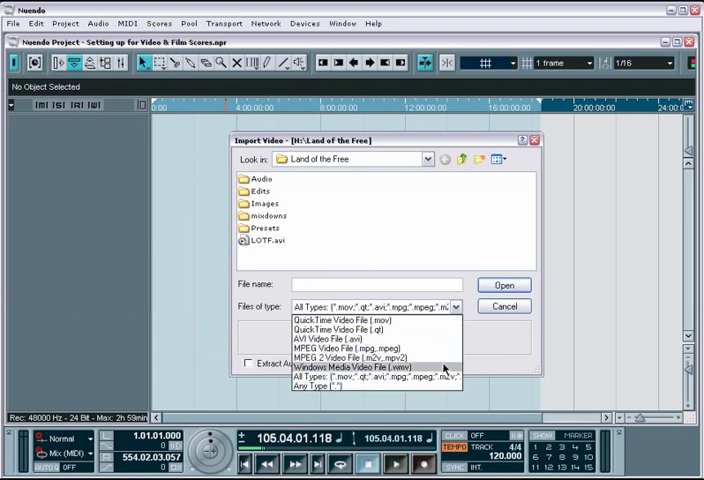
left_click(268, 240)
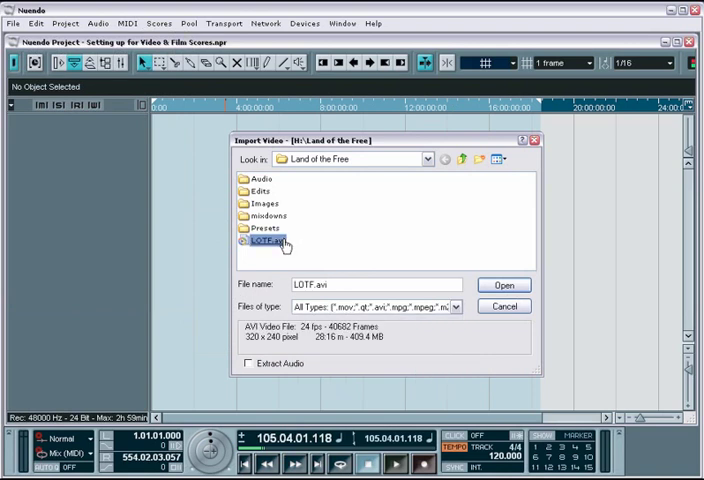
left_click(504, 284)
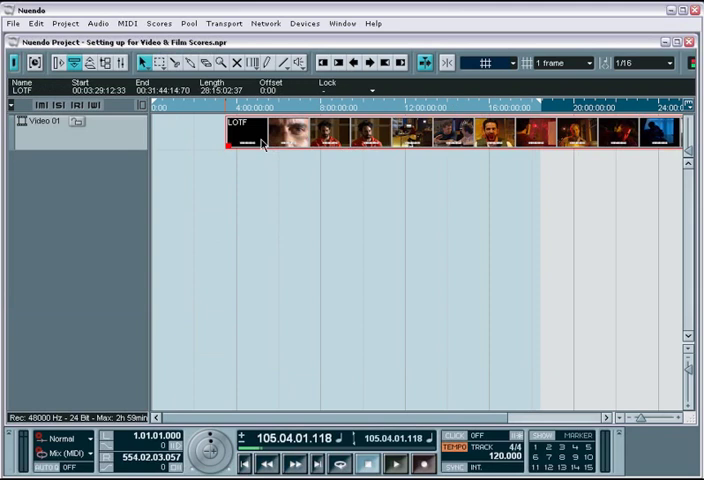
Drag the LOTF.avi event to the project start and bring up the Devices menu.
left_click_drag(260, 136, 196, 136)
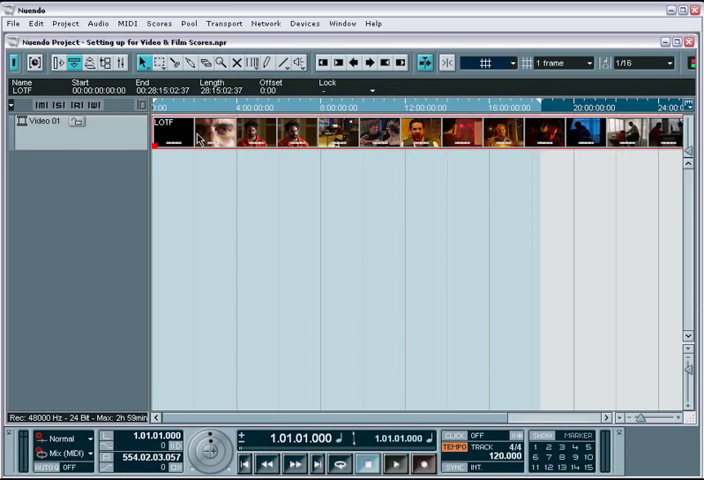
left_click(306, 24)
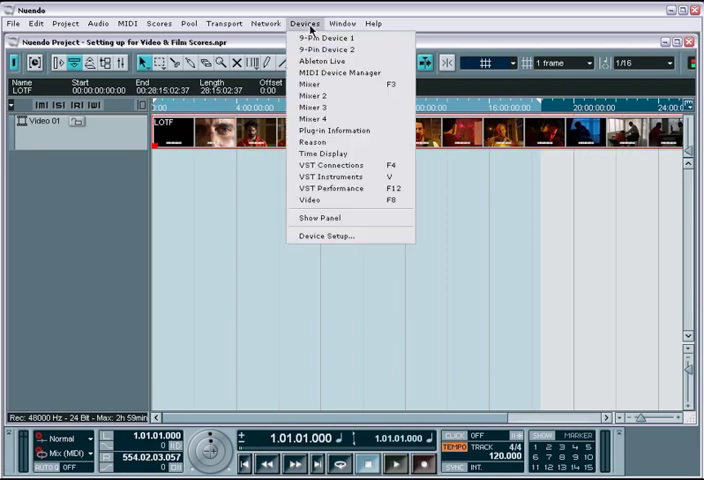
Show the Video player window (F8) and its Device Setup playback/size settings.
left_click(310, 200)
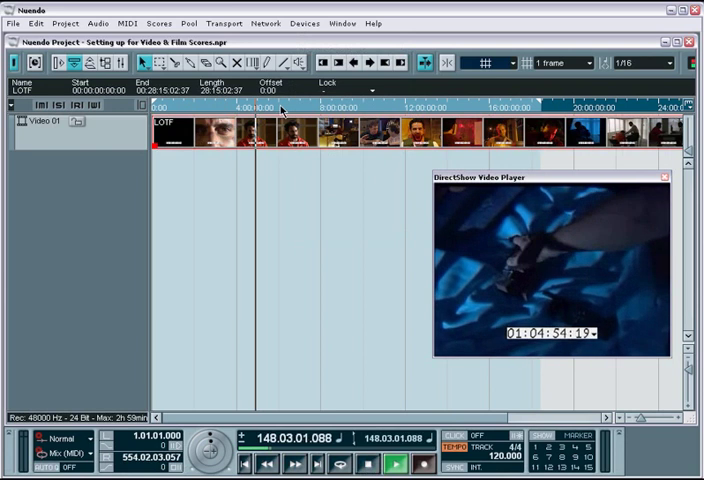
left_click(304, 24)
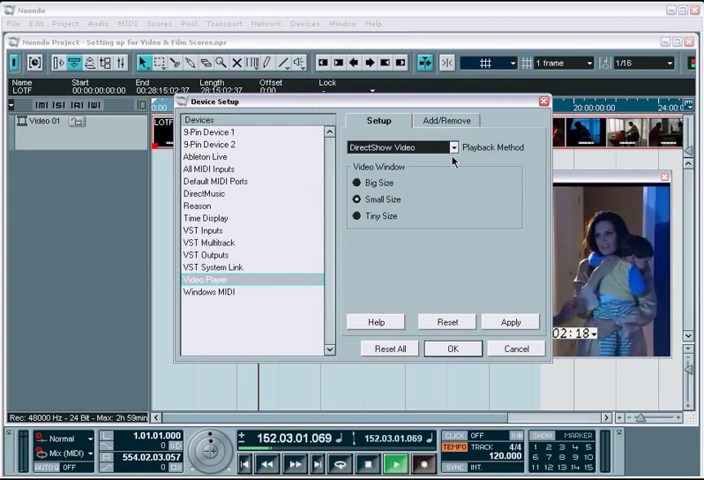
Close Device Setup, play the project to watch the film, and return to Devices.
left_click(456, 148)
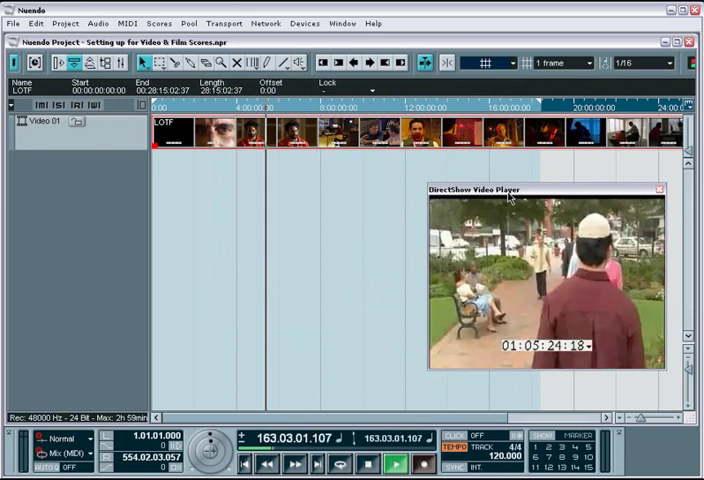
left_click(396, 464)
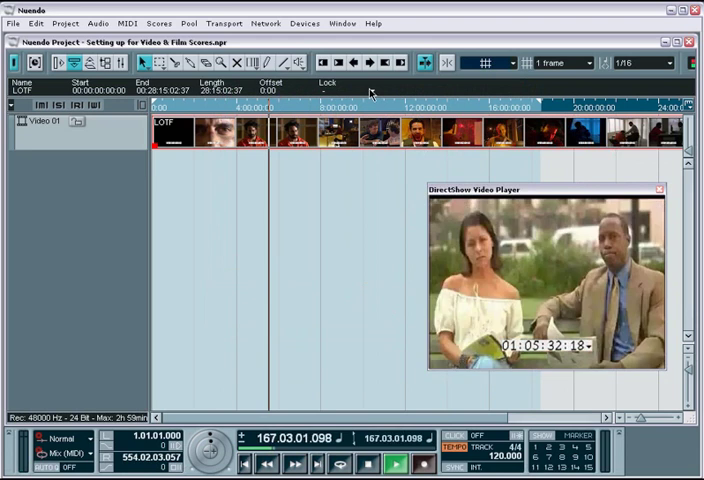
left_click(304, 24)
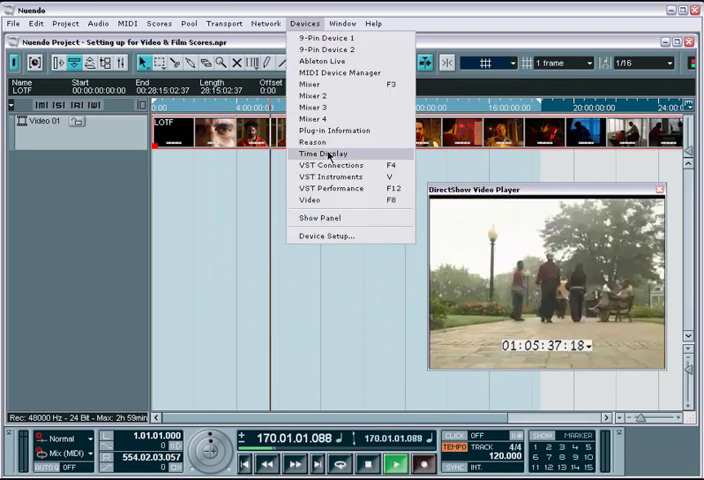
Show the large Time Display window placed beneath the video player.
left_click(320, 152)
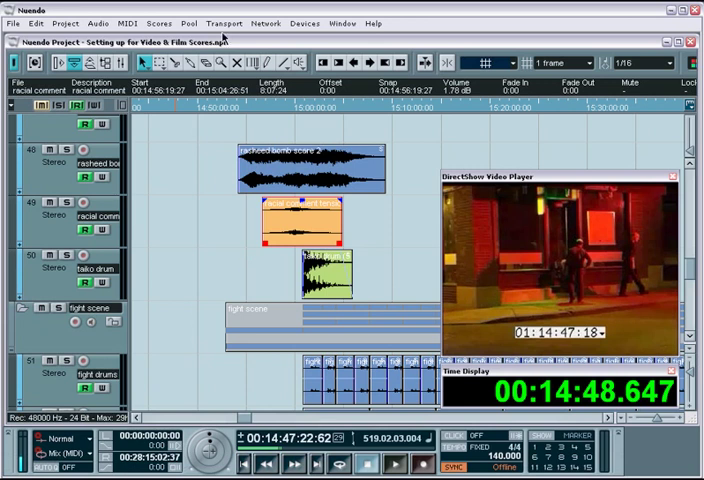
Move the playhead in the ruler to around 00:14:57 in the film.
left_click(222, 22)
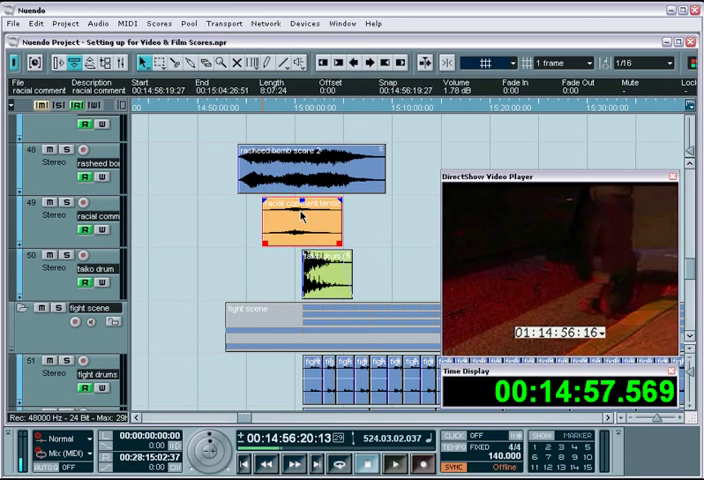
mouse_move(288, 230)
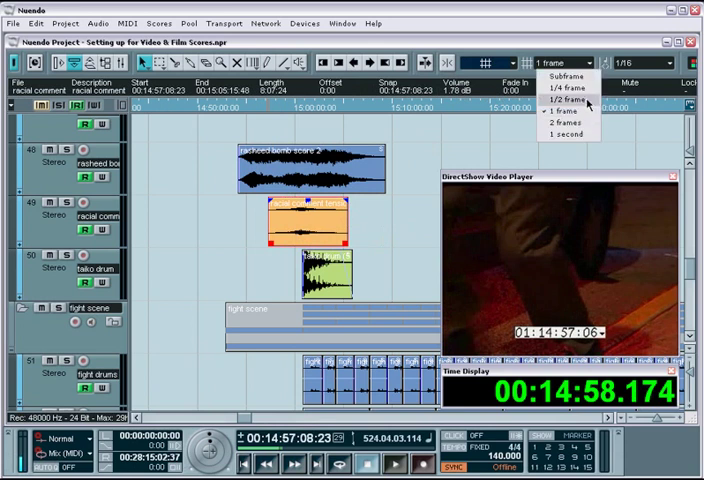
Choose a frame-based snap resolution and group scene tracks into folders like 'bar scene'.
left_click(570, 112)
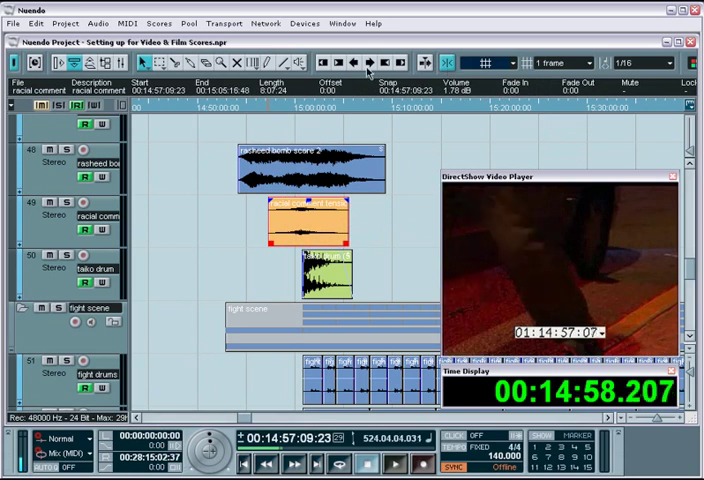
left_click(372, 62)
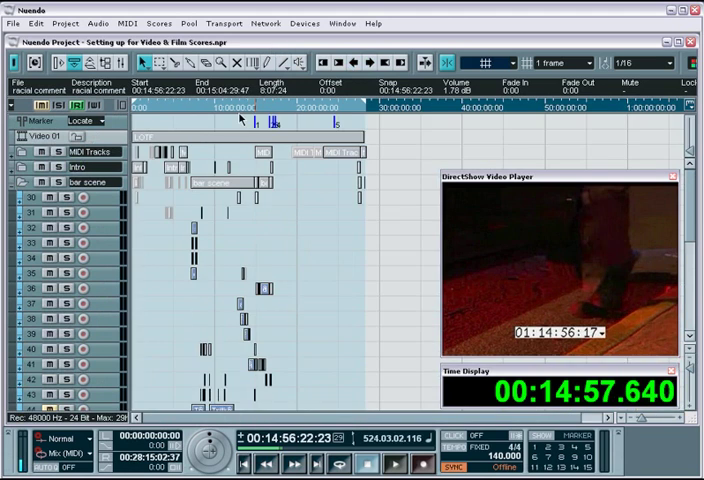
mouse_move(130, 200)
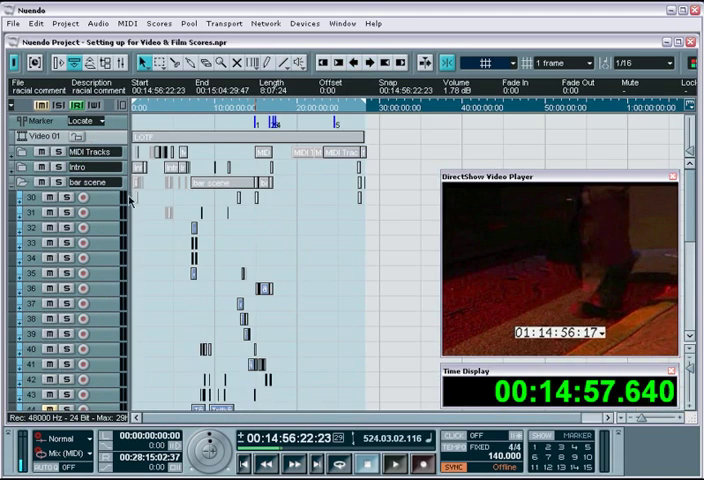
mouse_move(104, 288)
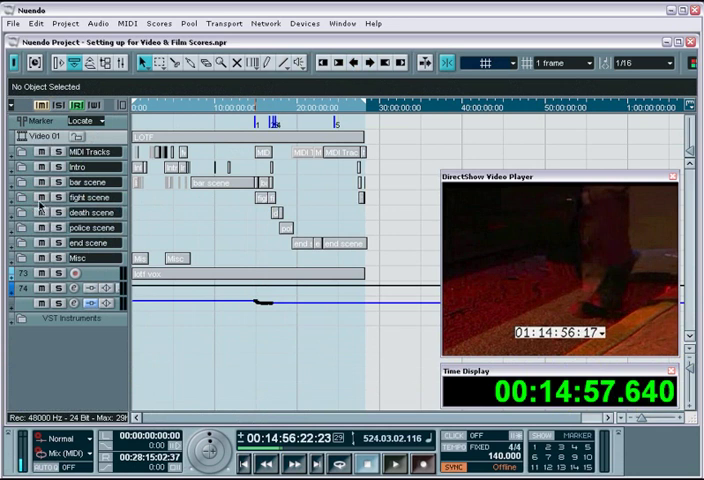
mouse_move(122, 204)
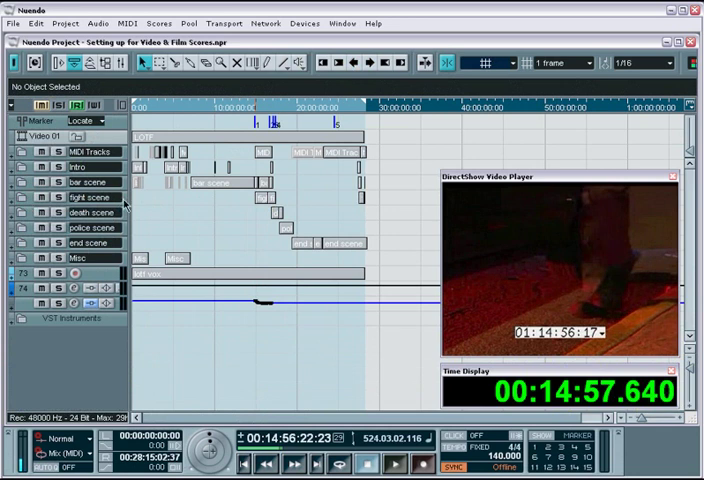
mouse_move(118, 200)
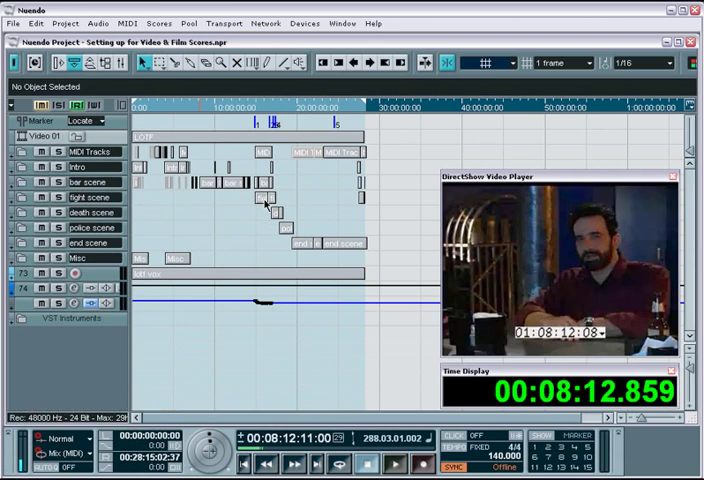
mouse_move(322, 342)
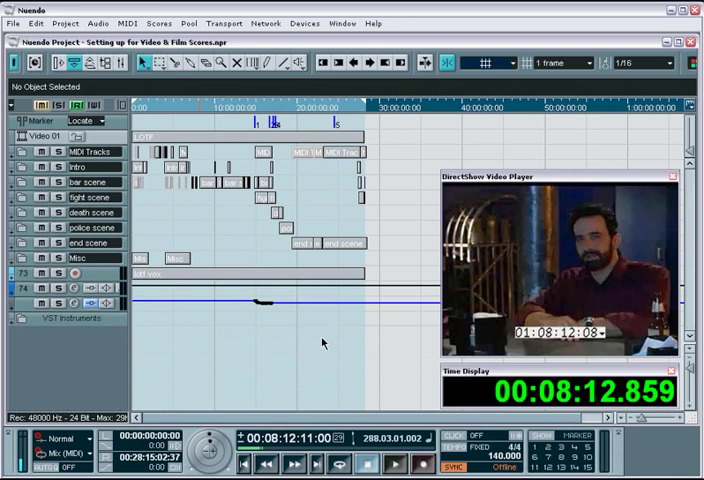